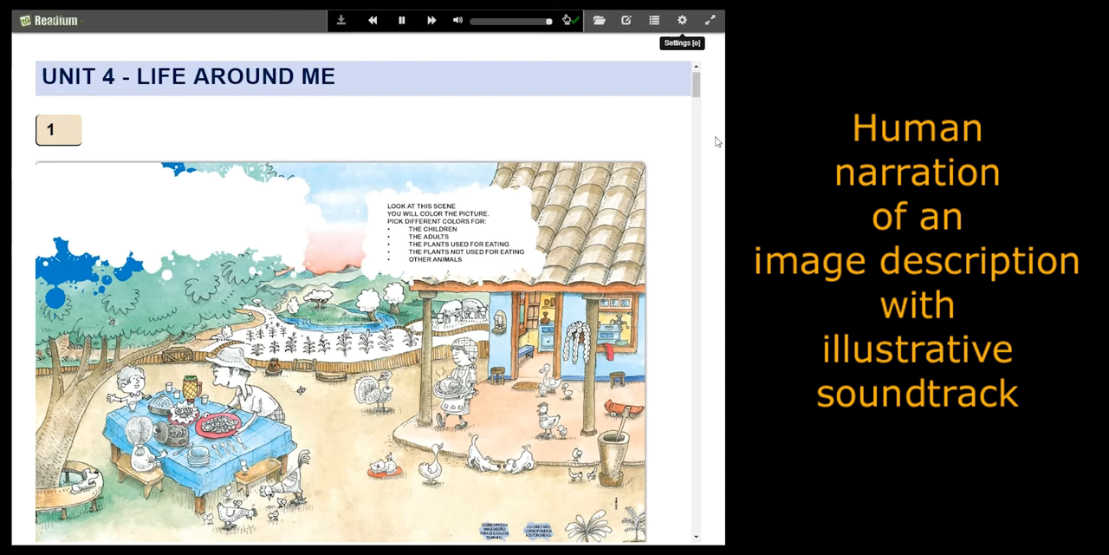
mouse_move(684, 55)
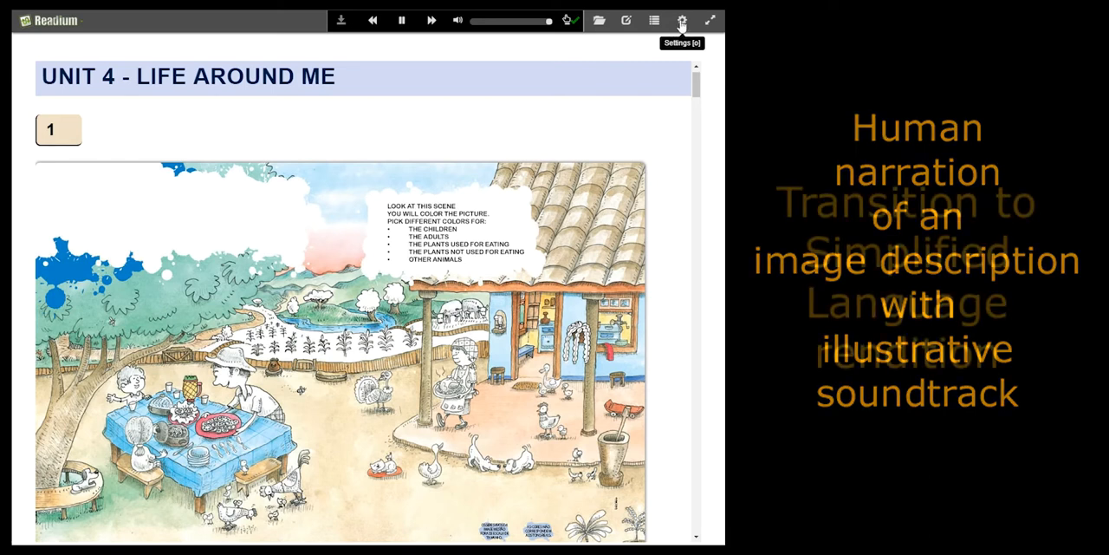
Open Settings and the Renditions options to choose the simplified-language rendition
click(683, 17)
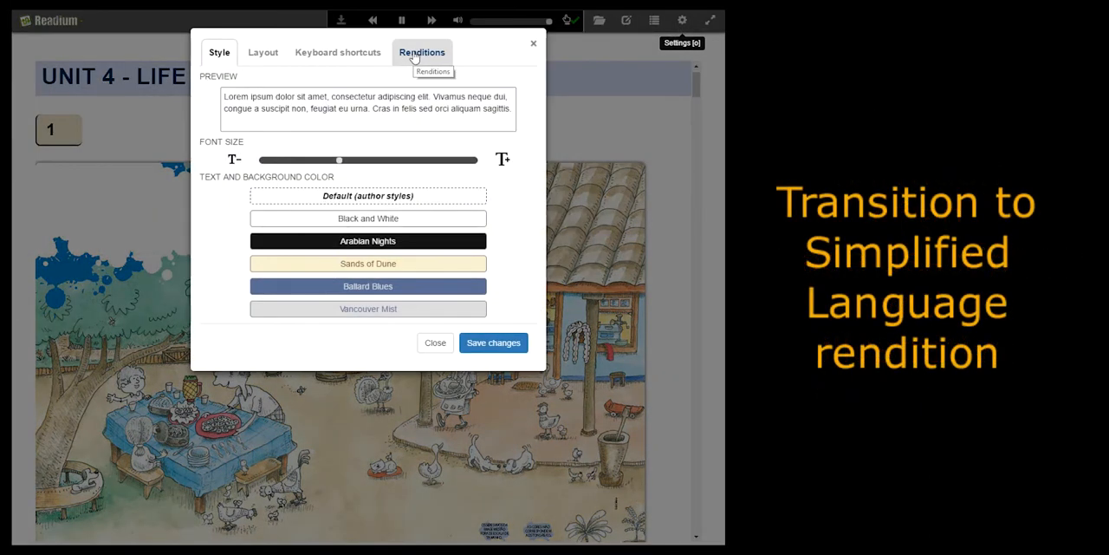
click(421, 52)
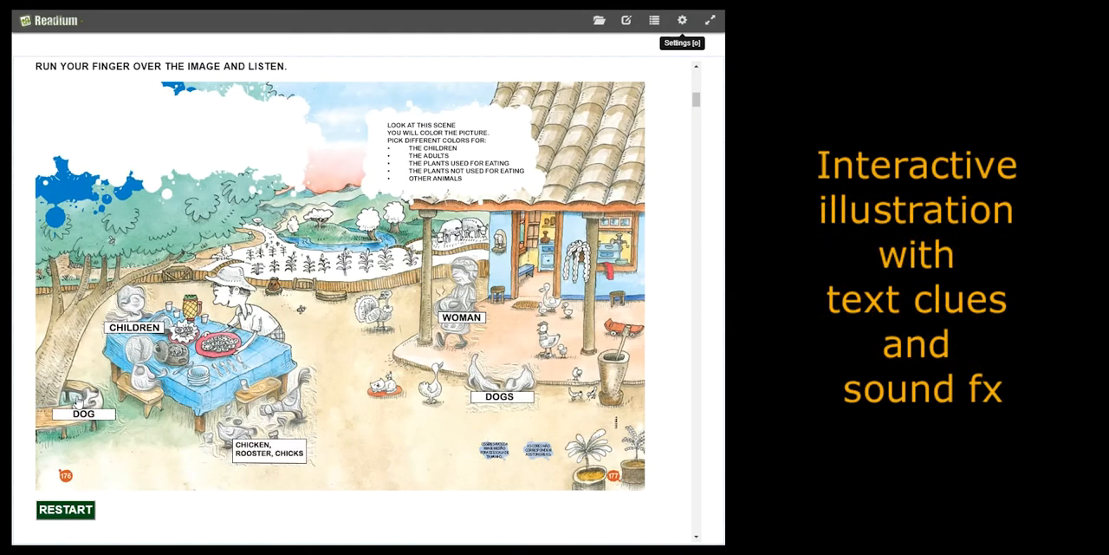
mouse_move(191, 227)
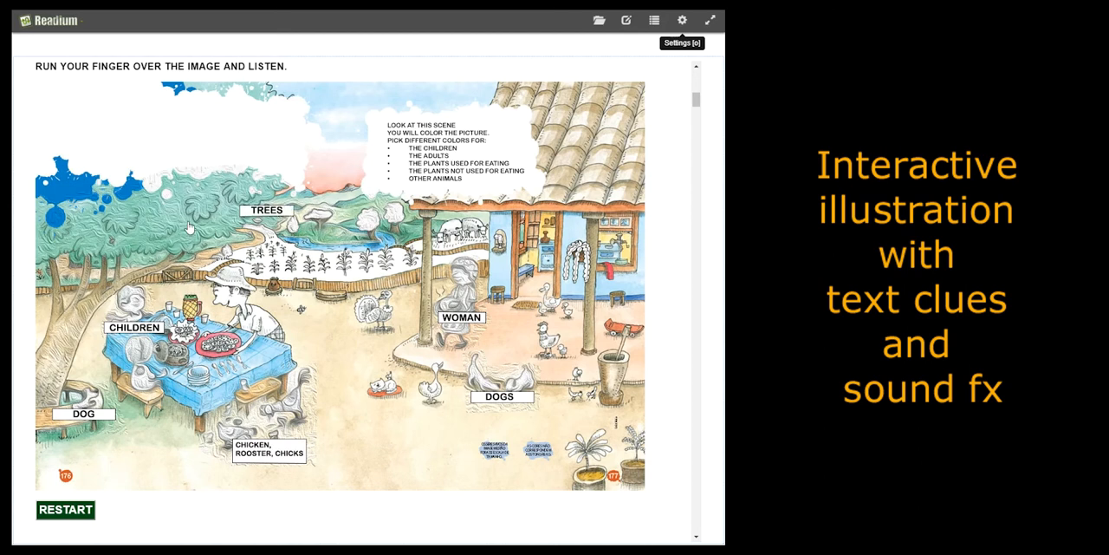
mouse_move(295, 260)
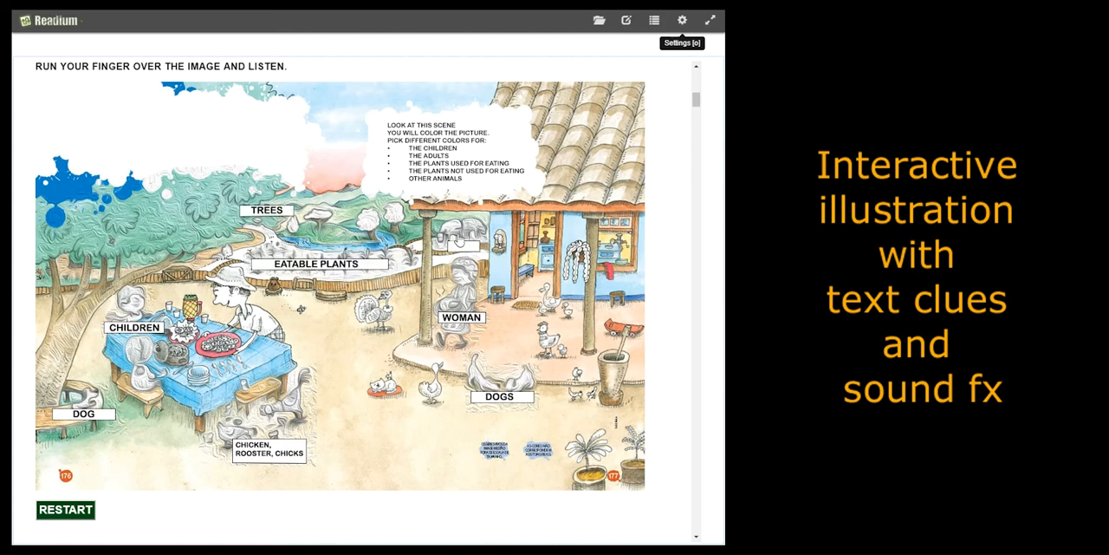
Reveal labels like TREES and EATABLE PLANTS on the illustration and reopen Settings
click(565, 364)
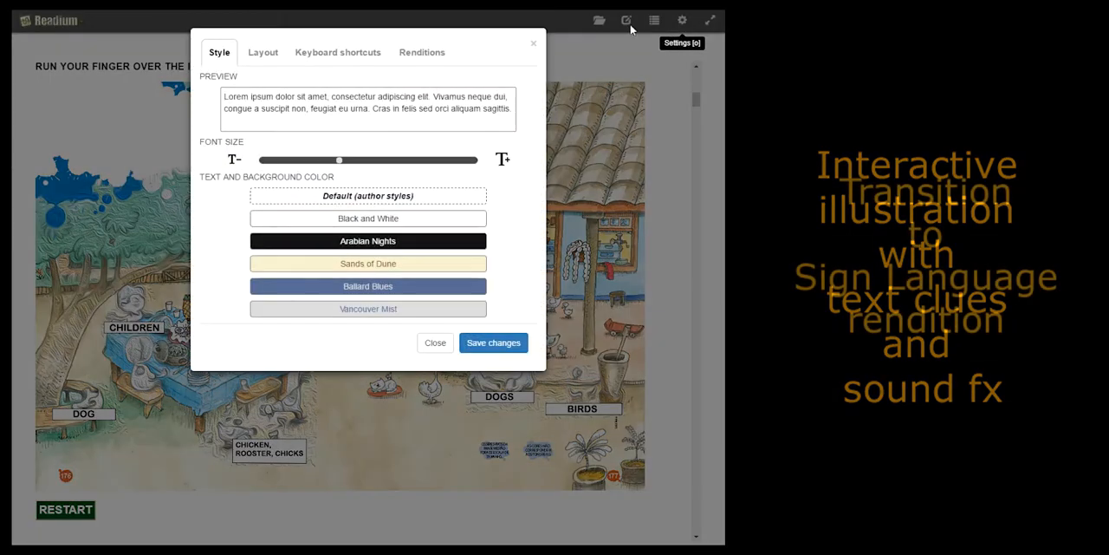
Try the sign-language rendition, then return to the narrated body-parts exercise
click(422, 52)
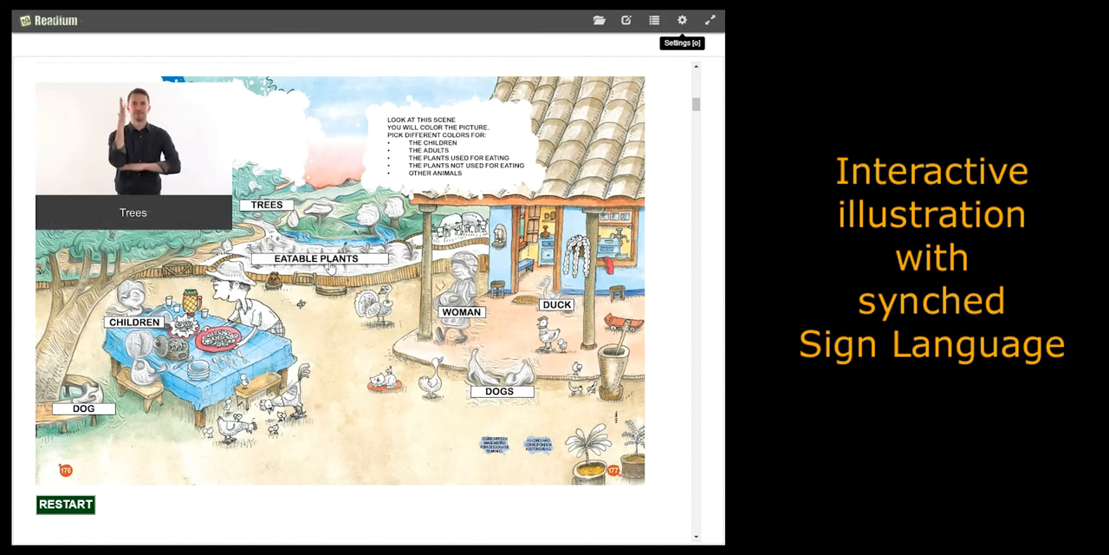
click(319, 259)
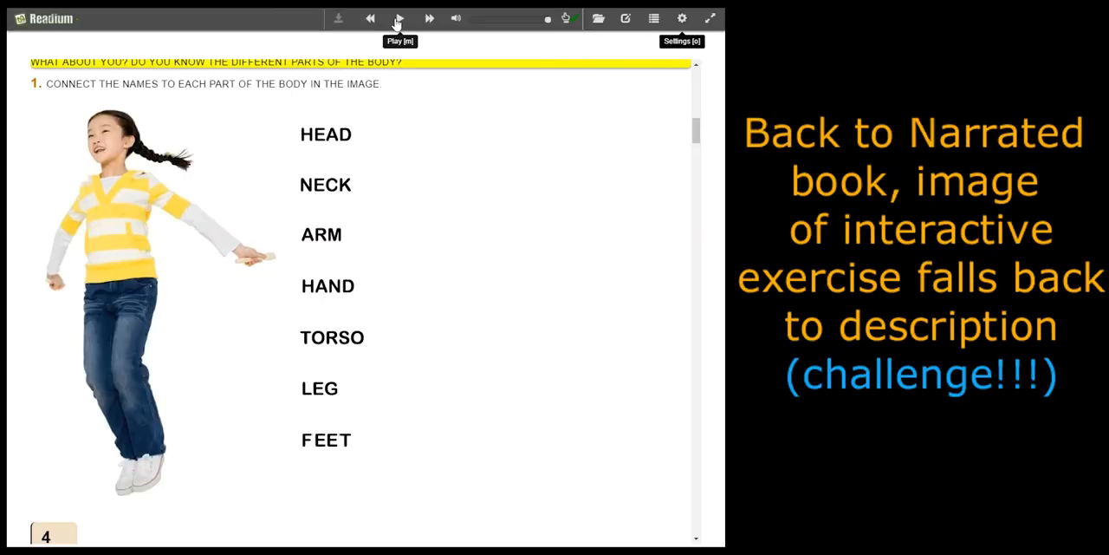
Play narration of the body-parts exercise, with its synced sign-language video highlighting HEAD
click(399, 18)
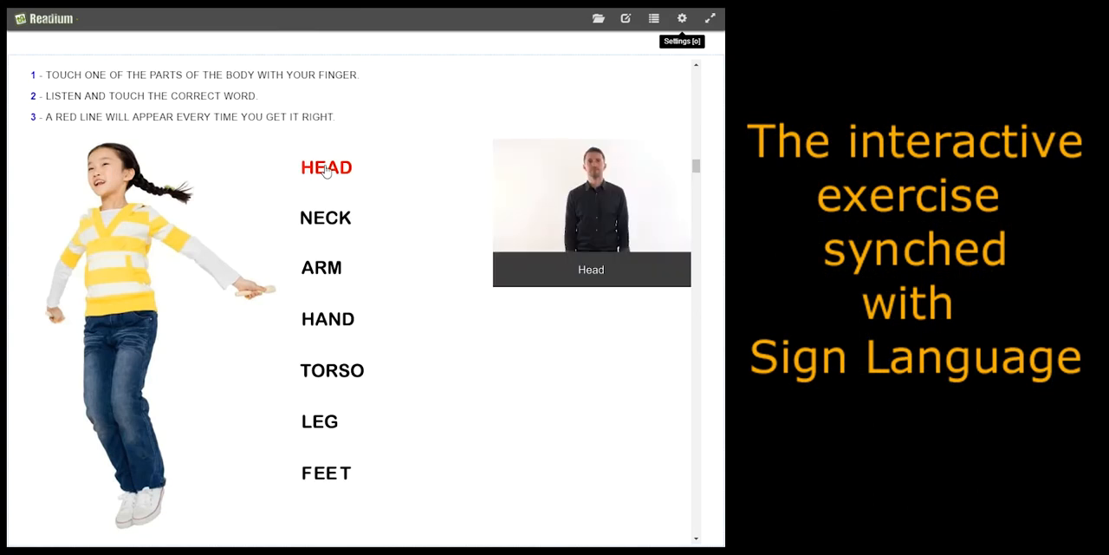
Draw match lines linking words like HEAD and FEET to the girl's body
click(325, 167)
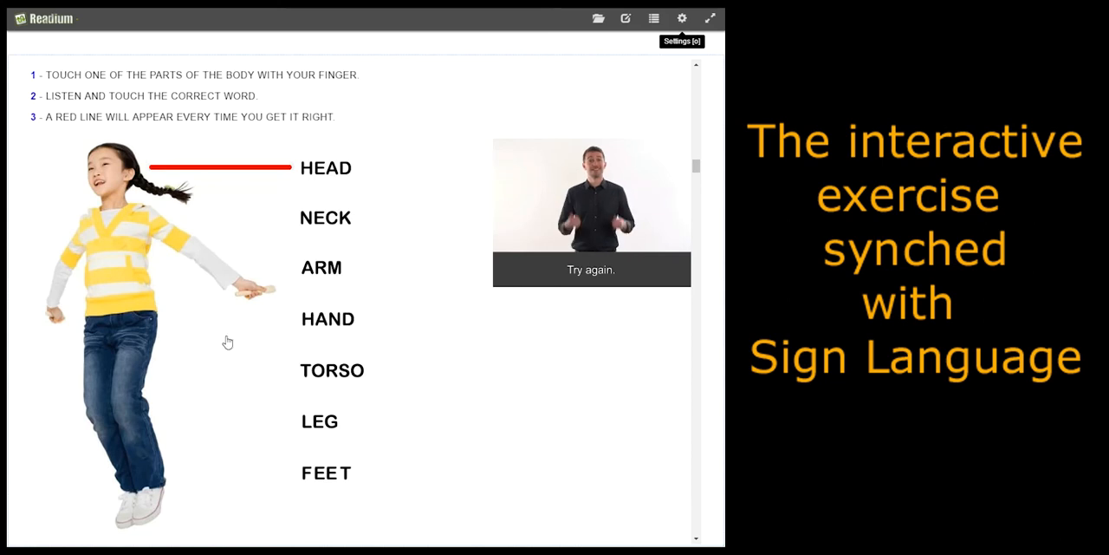
click(319, 421)
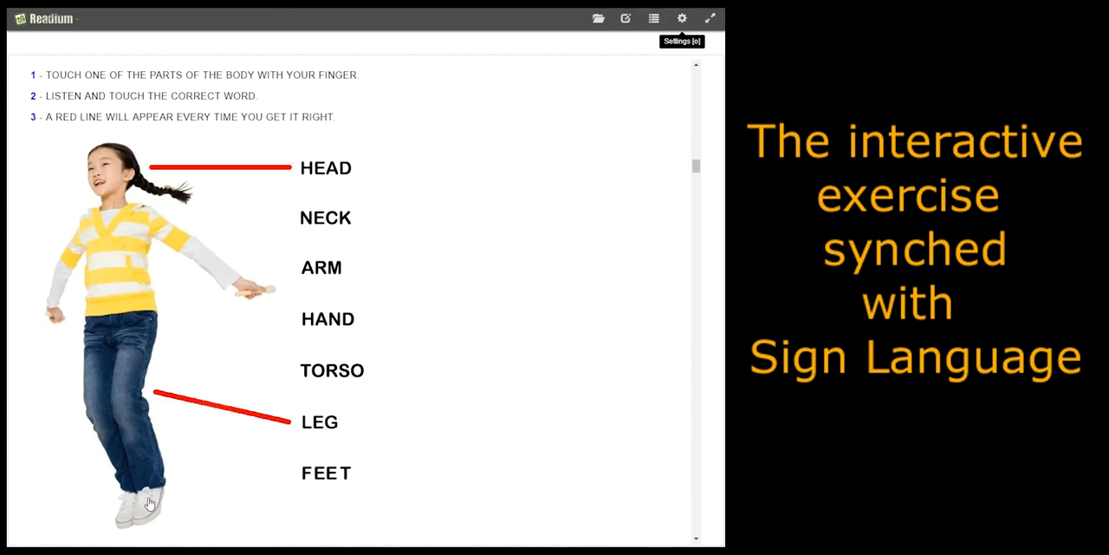
click(325, 319)
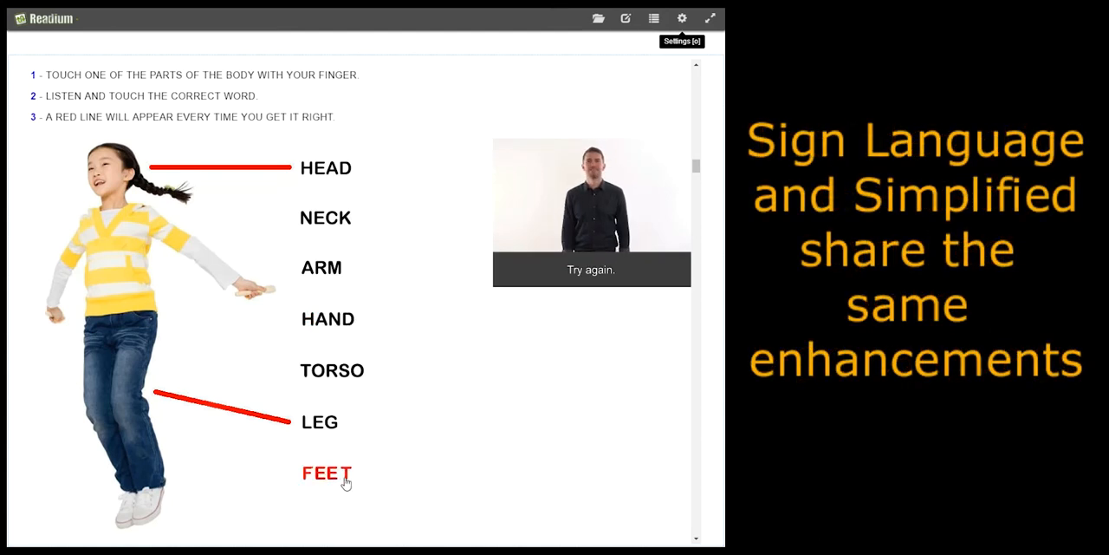
click(326, 474)
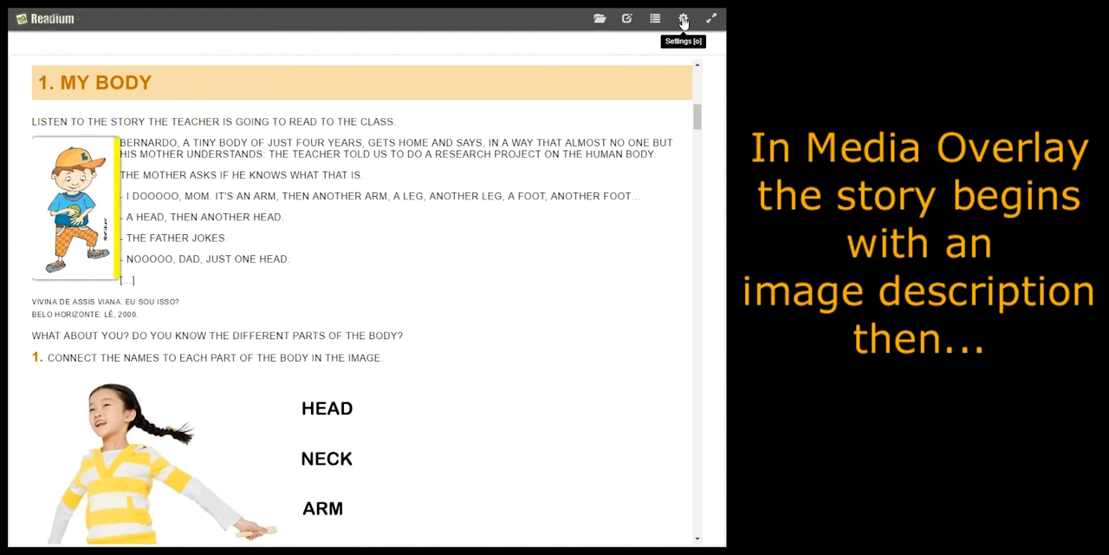
Switch Bernardo's story to the sign-language rendition and play its captioned video
click(682, 18)
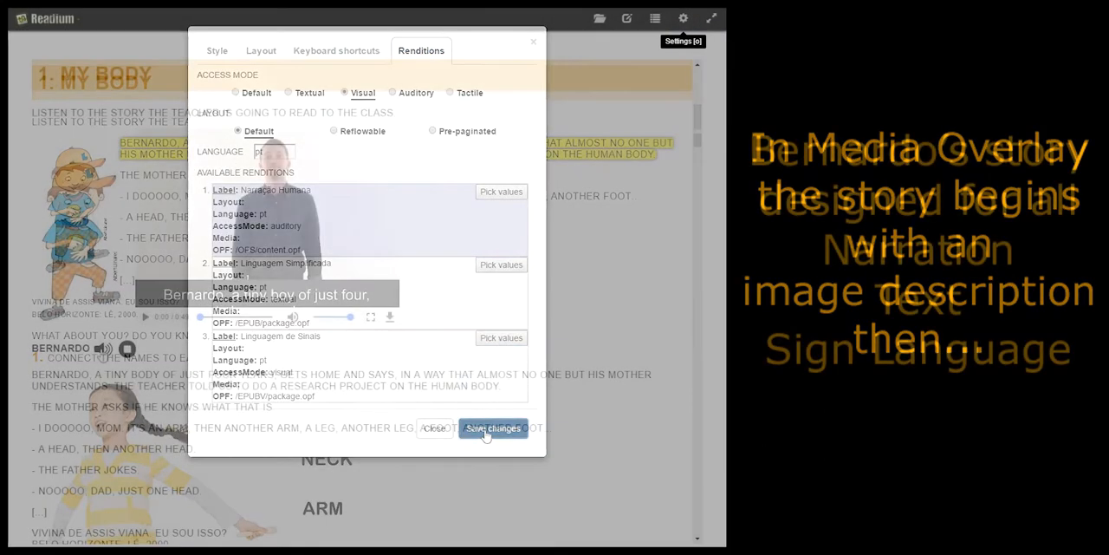
click(493, 428)
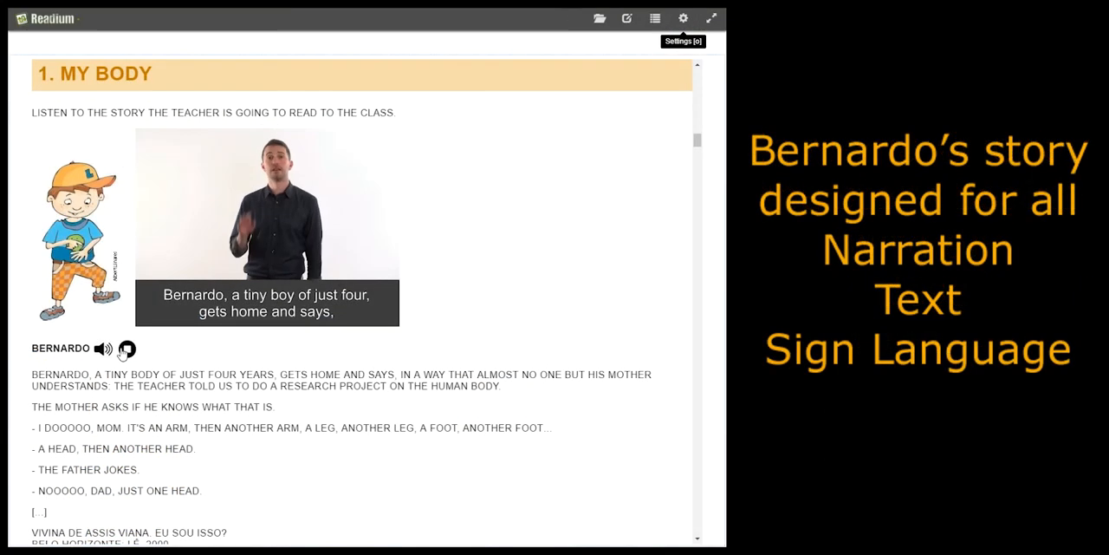
click(134, 348)
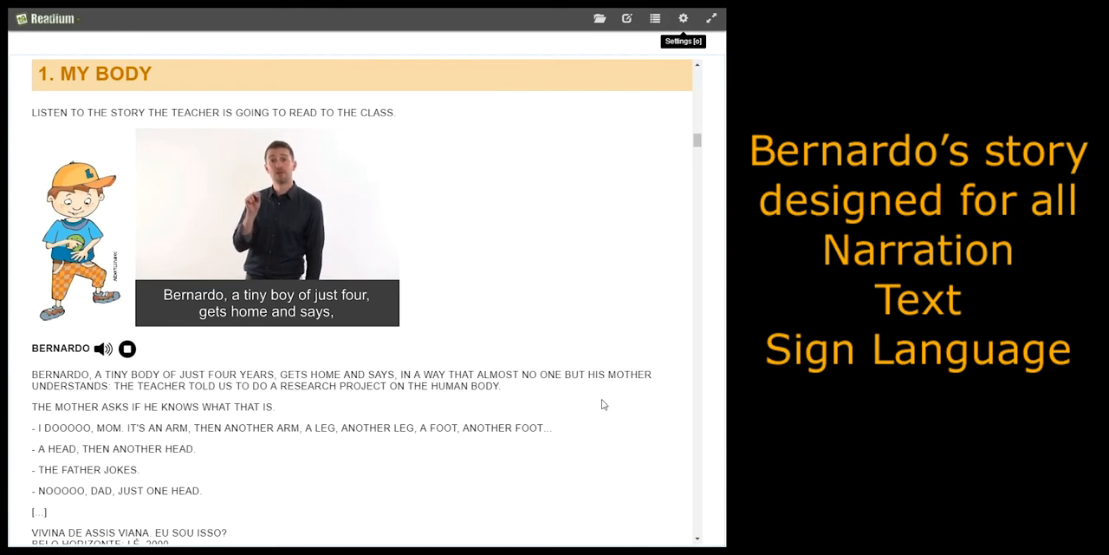